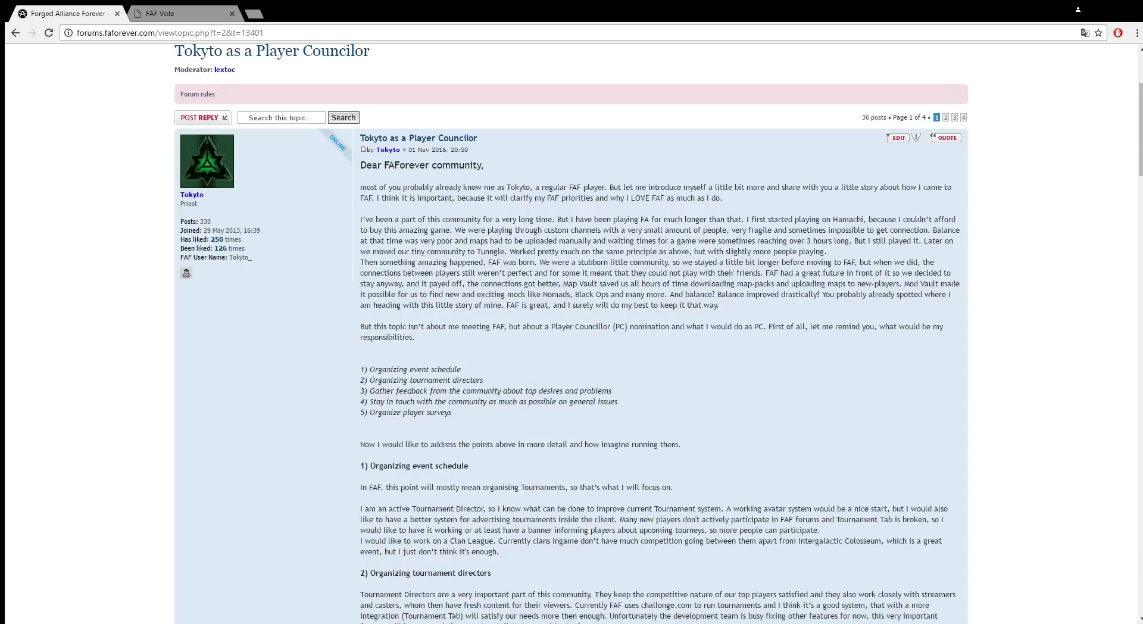
pyautogui.moveTo(864, 363)
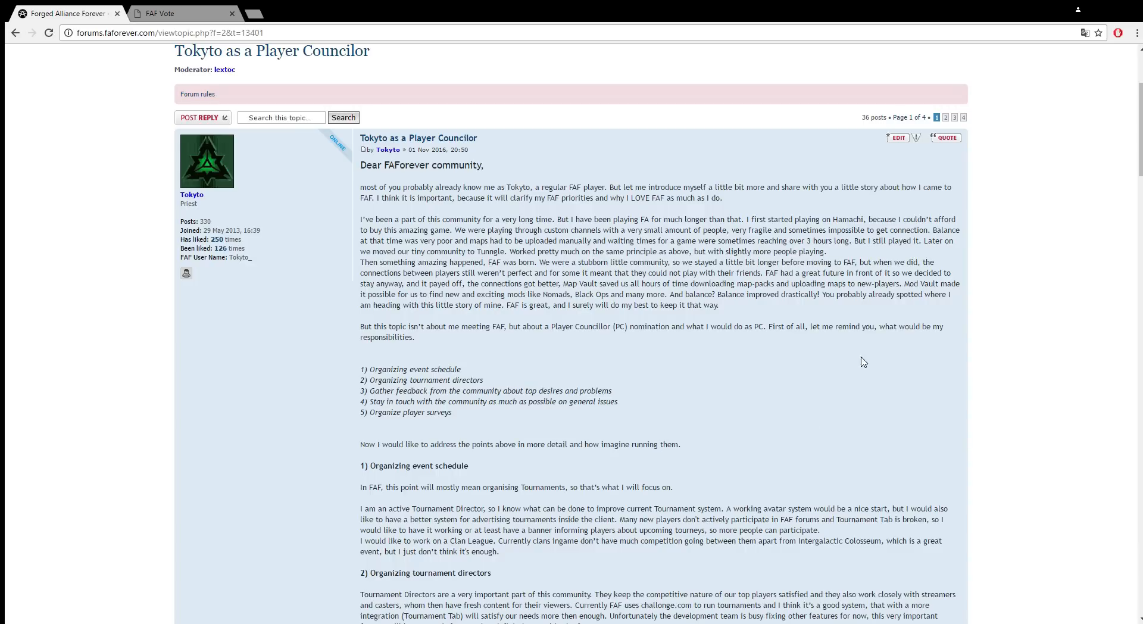
# Step: Scroll through Tokyto's Player Councilor post to its sign-off and likes
pyautogui.scroll(-3)
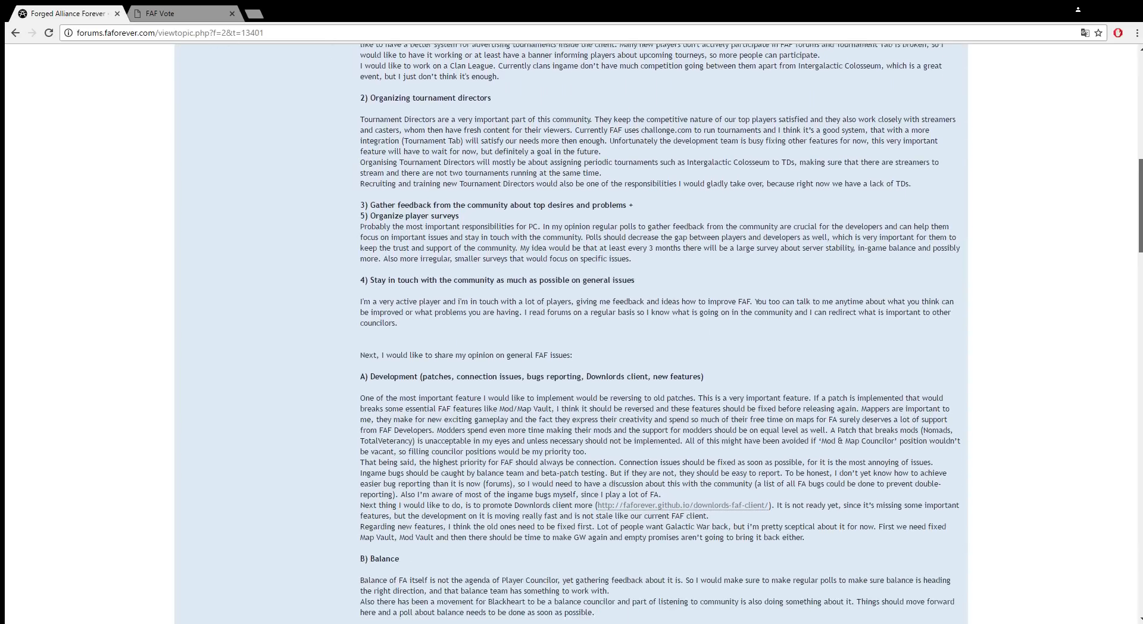
pyautogui.scroll(-3)
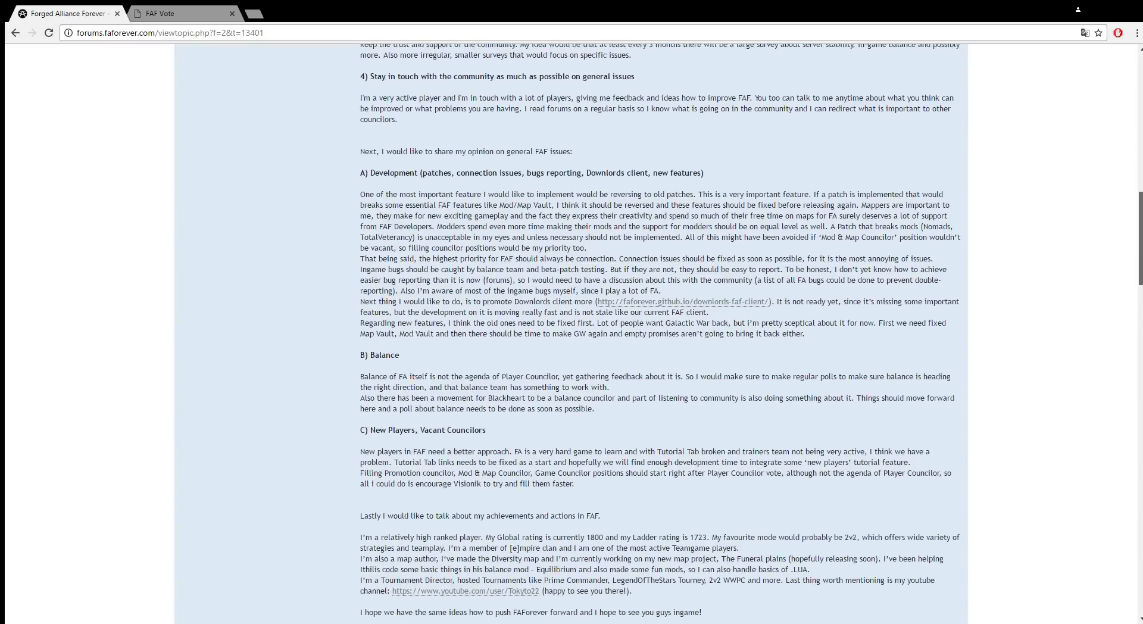
pyautogui.scroll(-3)
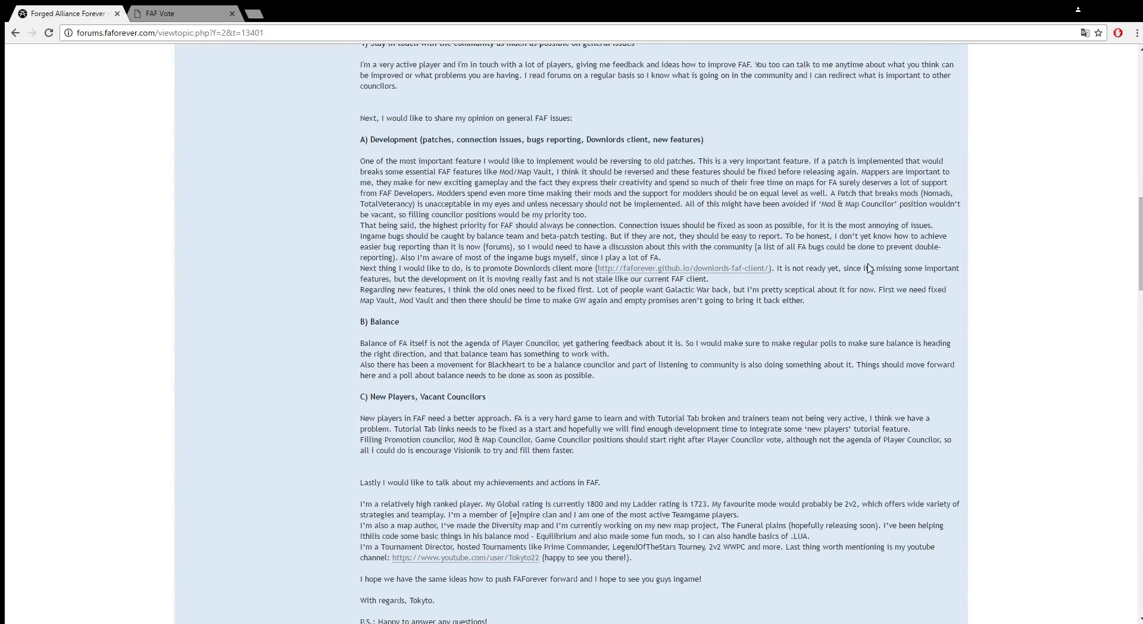
pyautogui.scroll(-3)
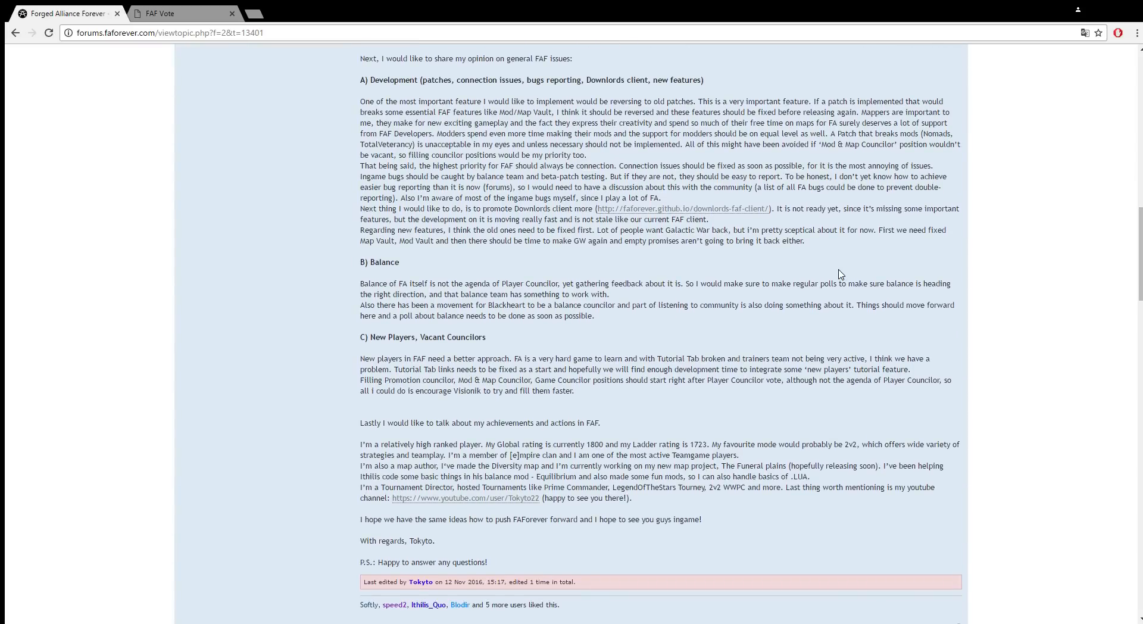
pyautogui.moveTo(361, 363)
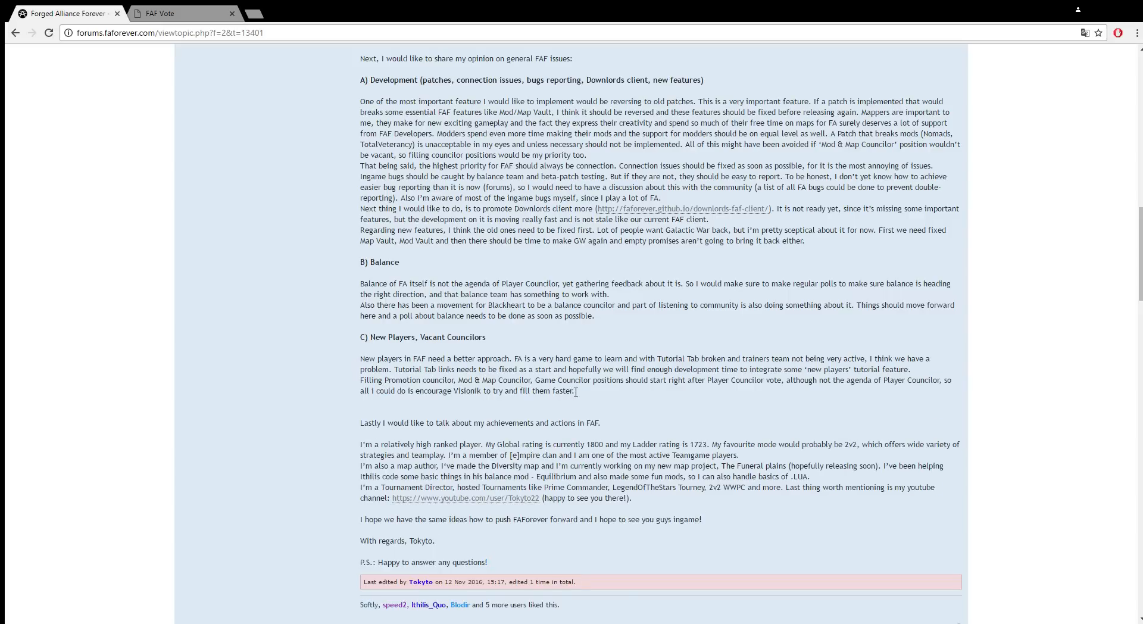
# Step: Highlight the New Players, Vacant Councilors paragraph, then clear the highlight
pyautogui.moveTo(360, 358); pyautogui.dragTo(574, 390)
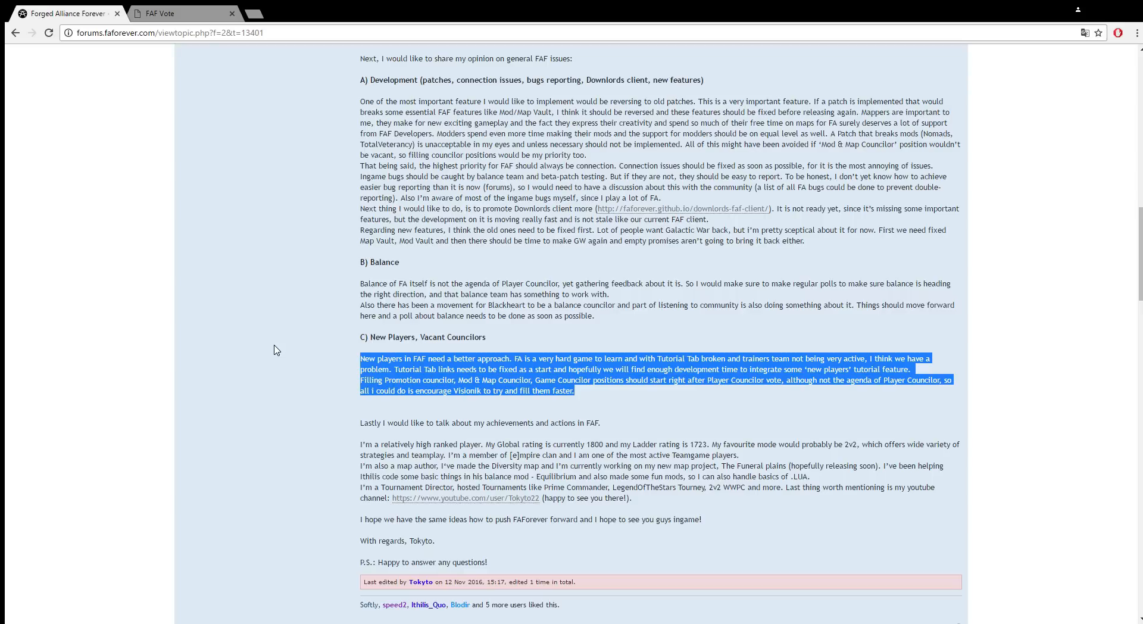
pyautogui.click(276, 349)
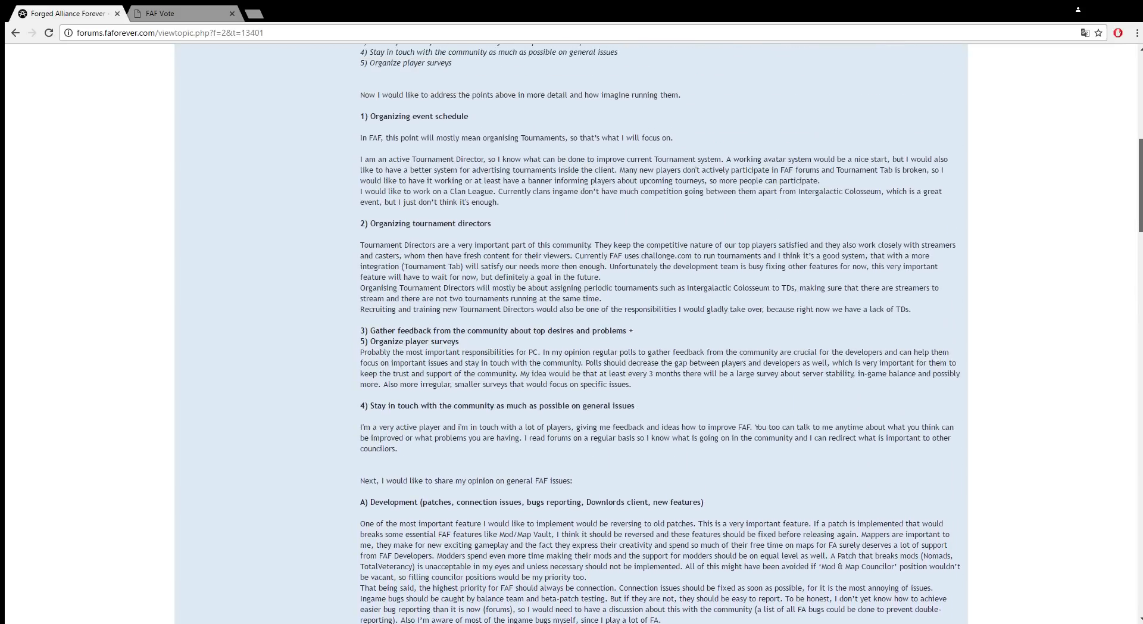
# Step: Select a line of the post, then scroll the FAF Vote page to the Balance Team Vote
pyautogui.scroll(3)
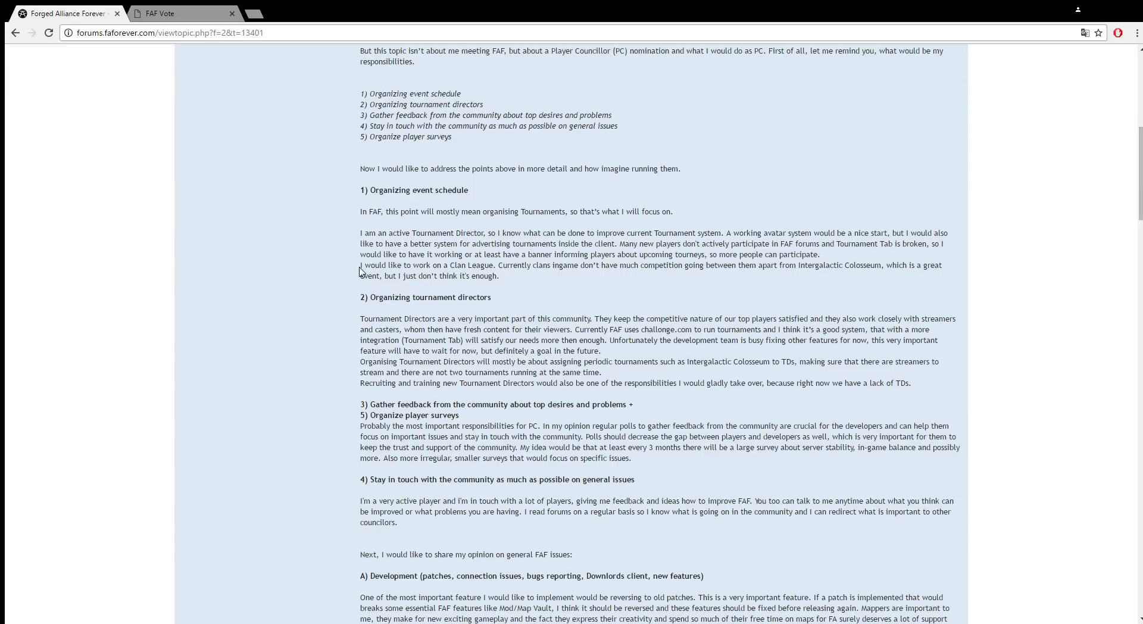
pyautogui.moveTo(360, 266); pyautogui.dragTo(499, 276)
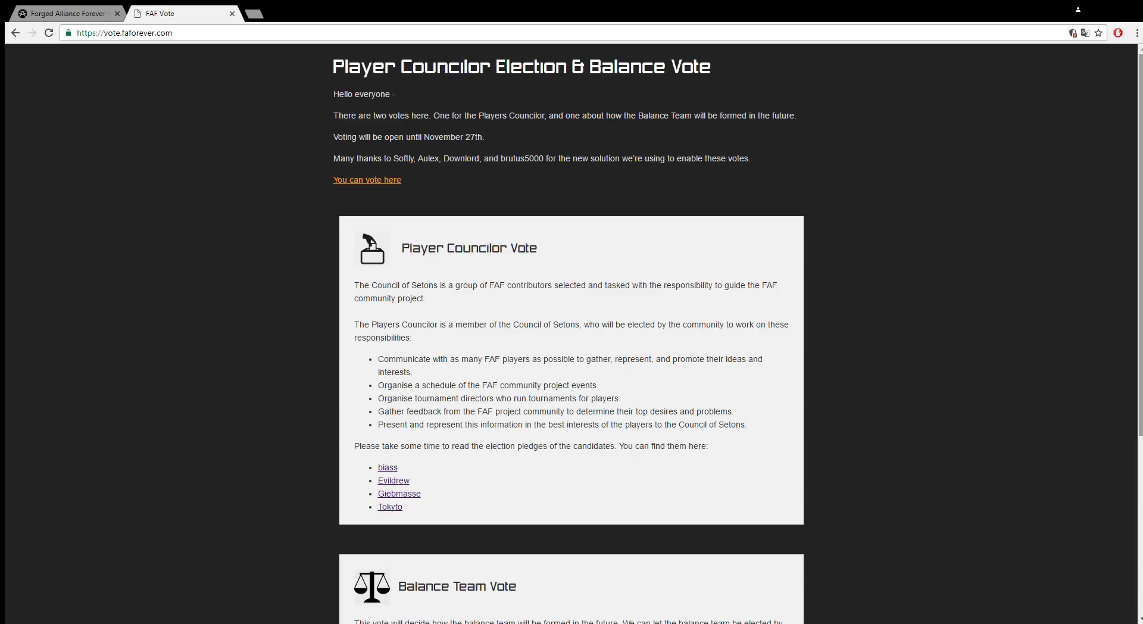
pyautogui.scroll(-3)
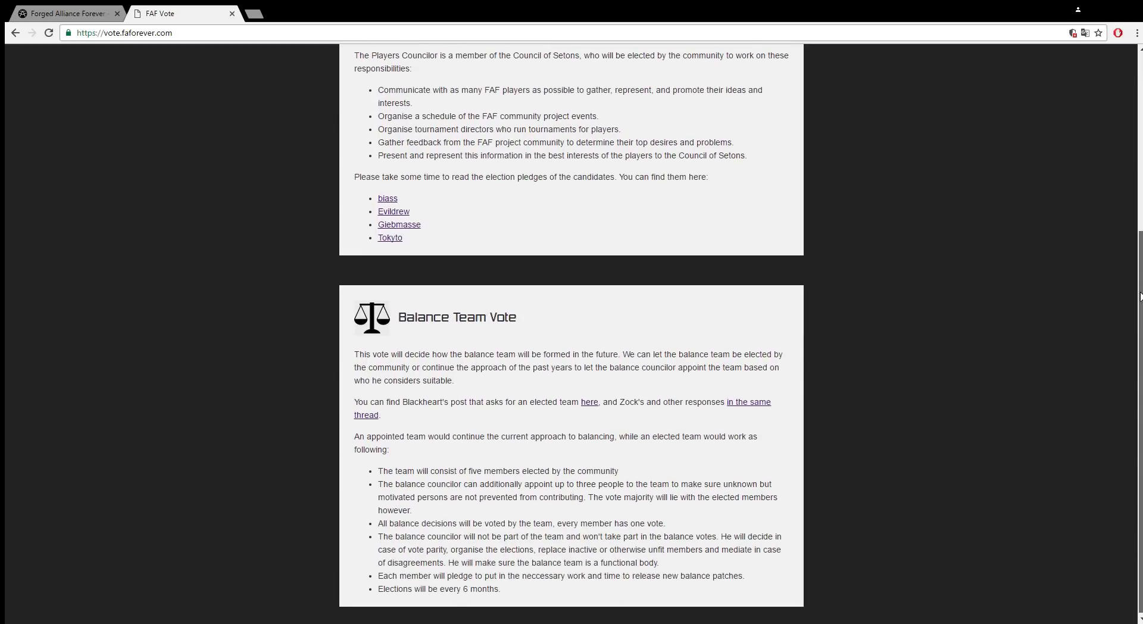